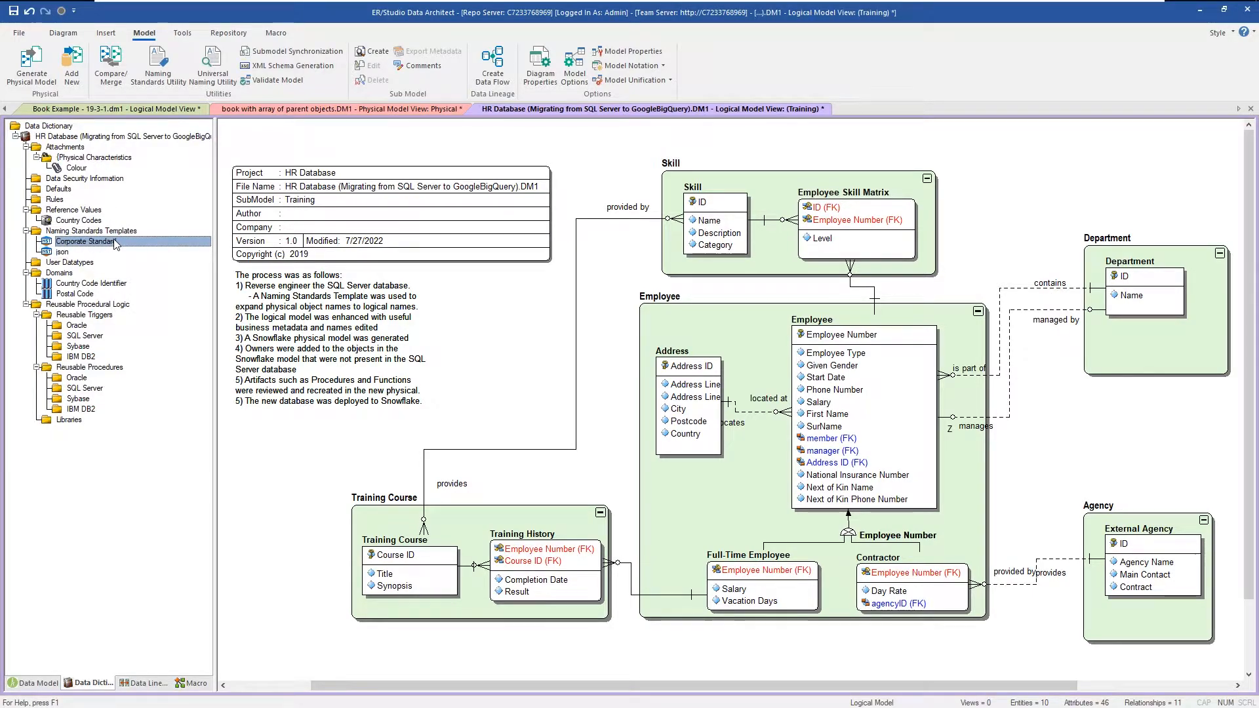
Step: Start and abandon the Generate Physical Model wizard, then inspect the Employee entity's attributes
{"action": "left_click", "coordinate": [30, 64]}
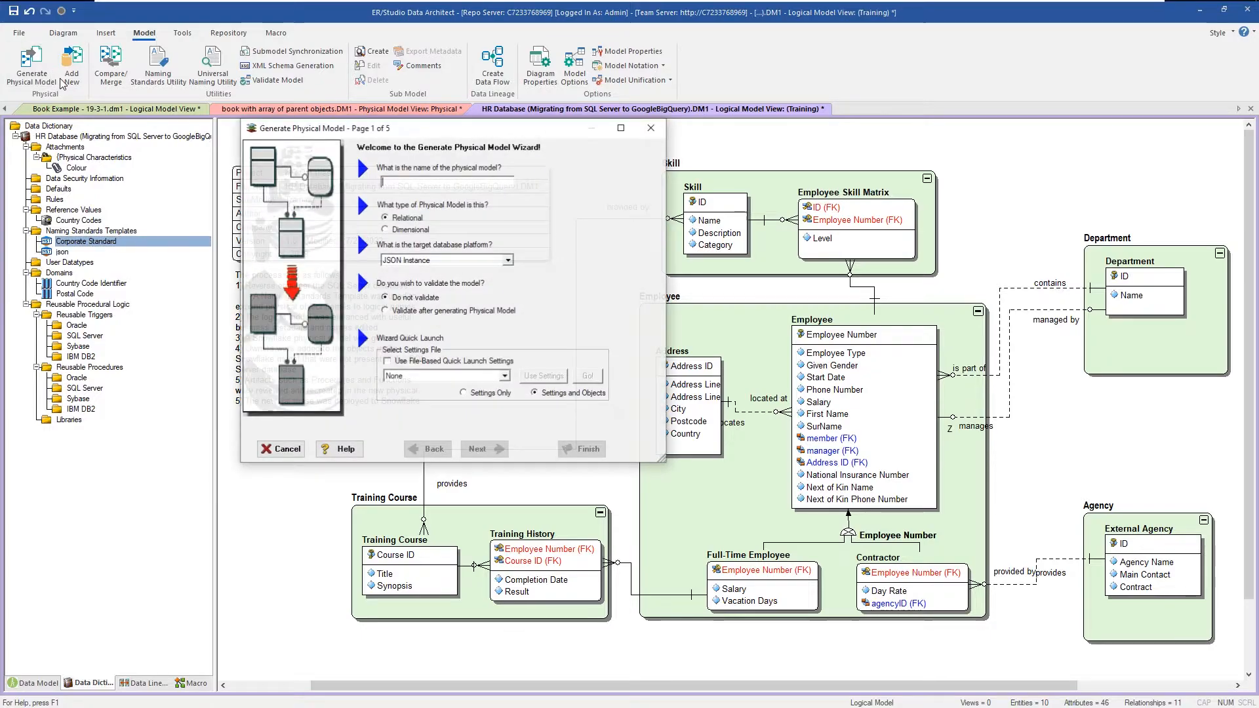
{"action": "left_click", "coordinate": [478, 448]}
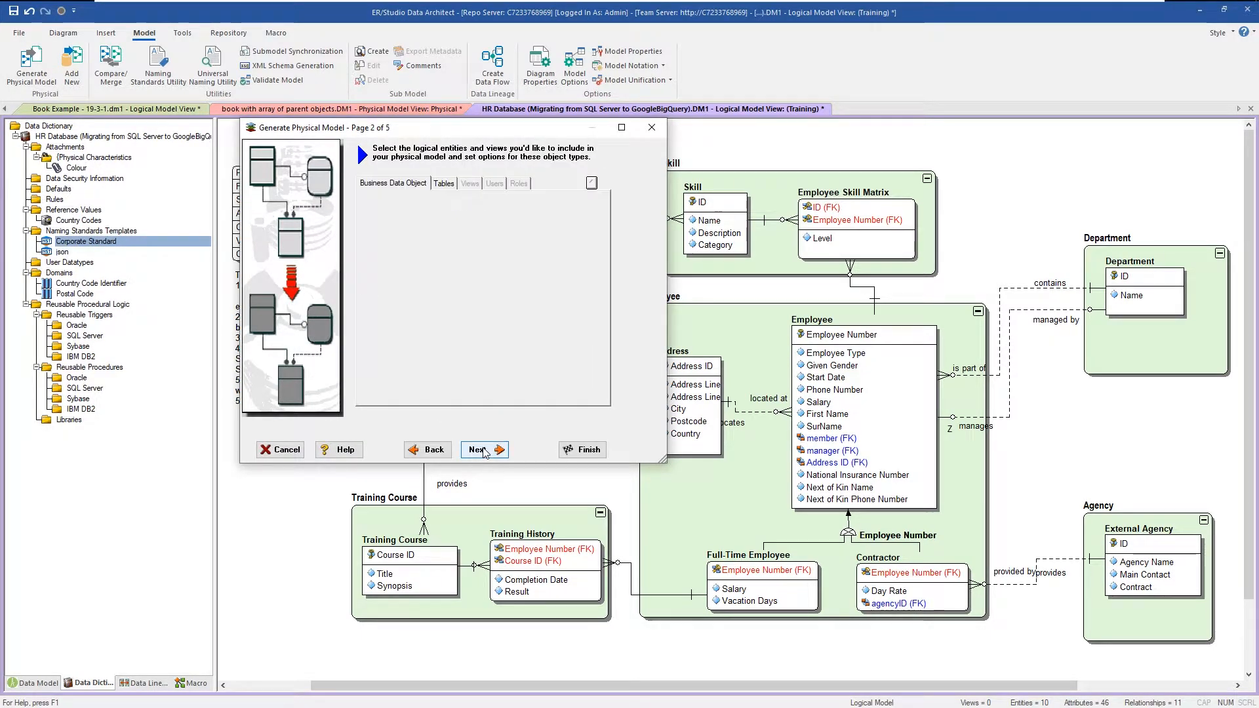
{"action": "left_click", "coordinate": [480, 448]}
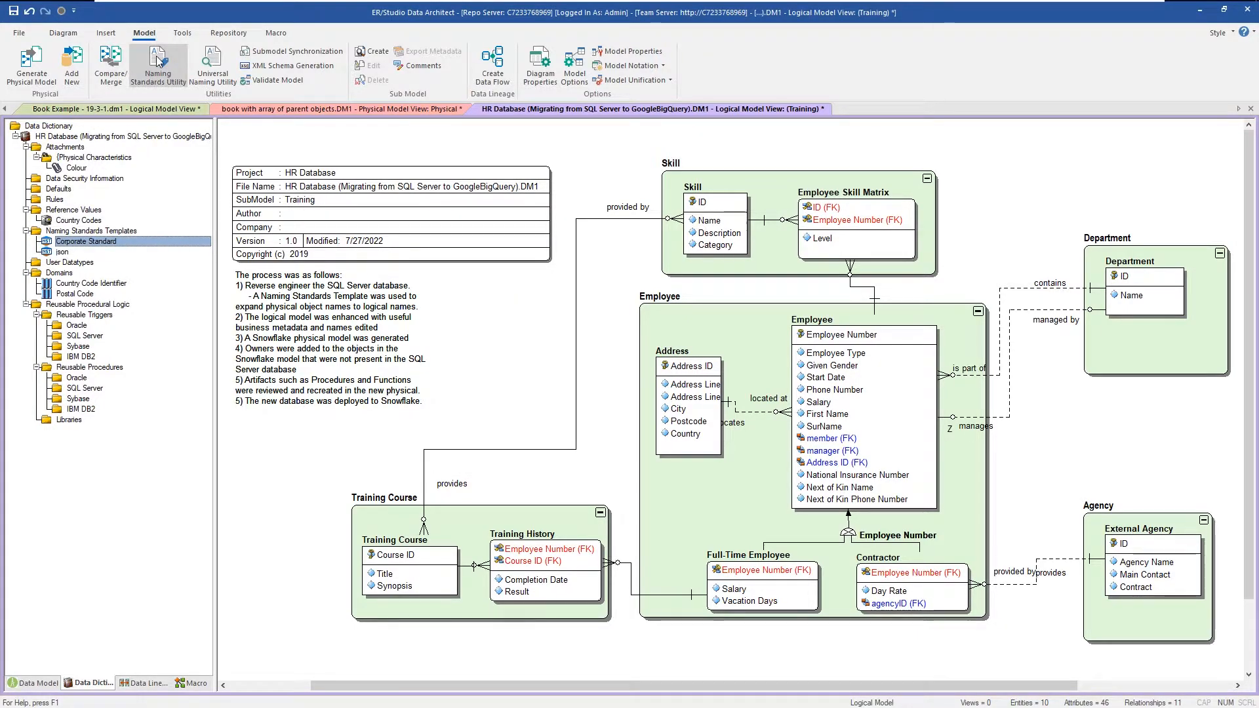
{"action": "mouse_move", "coordinate": [158, 63]}
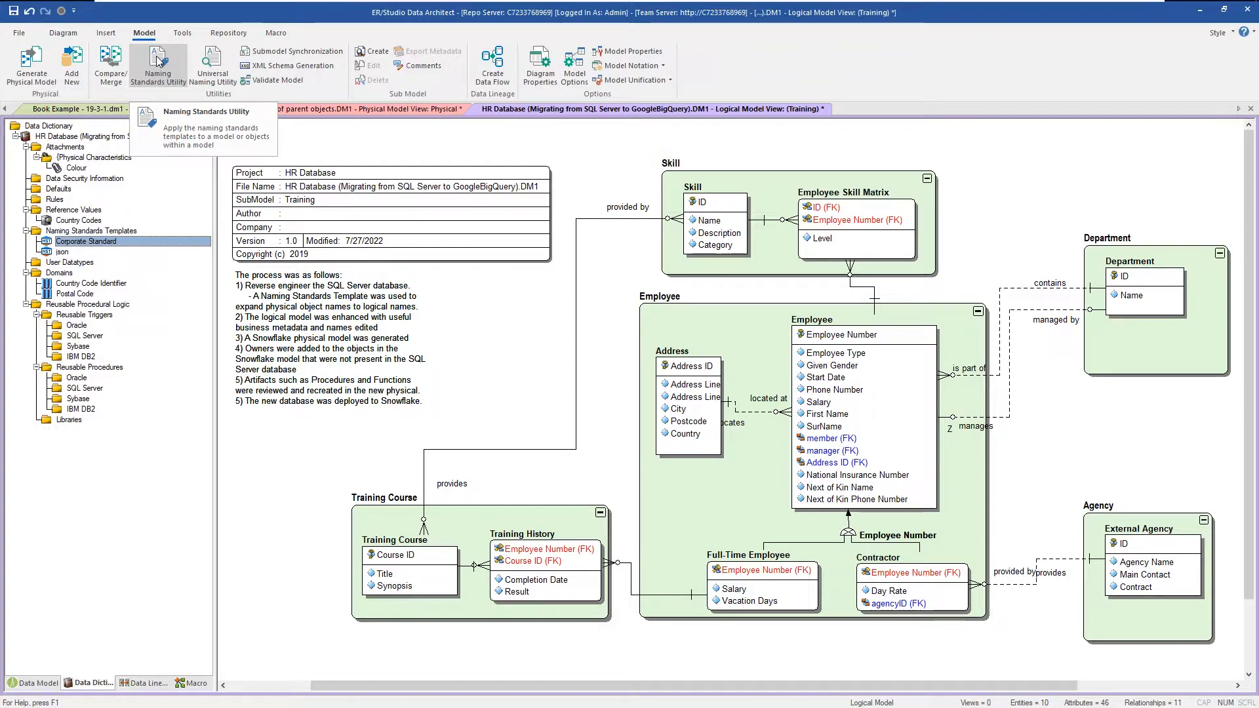
{"action": "mouse_move", "coordinate": [185, 149]}
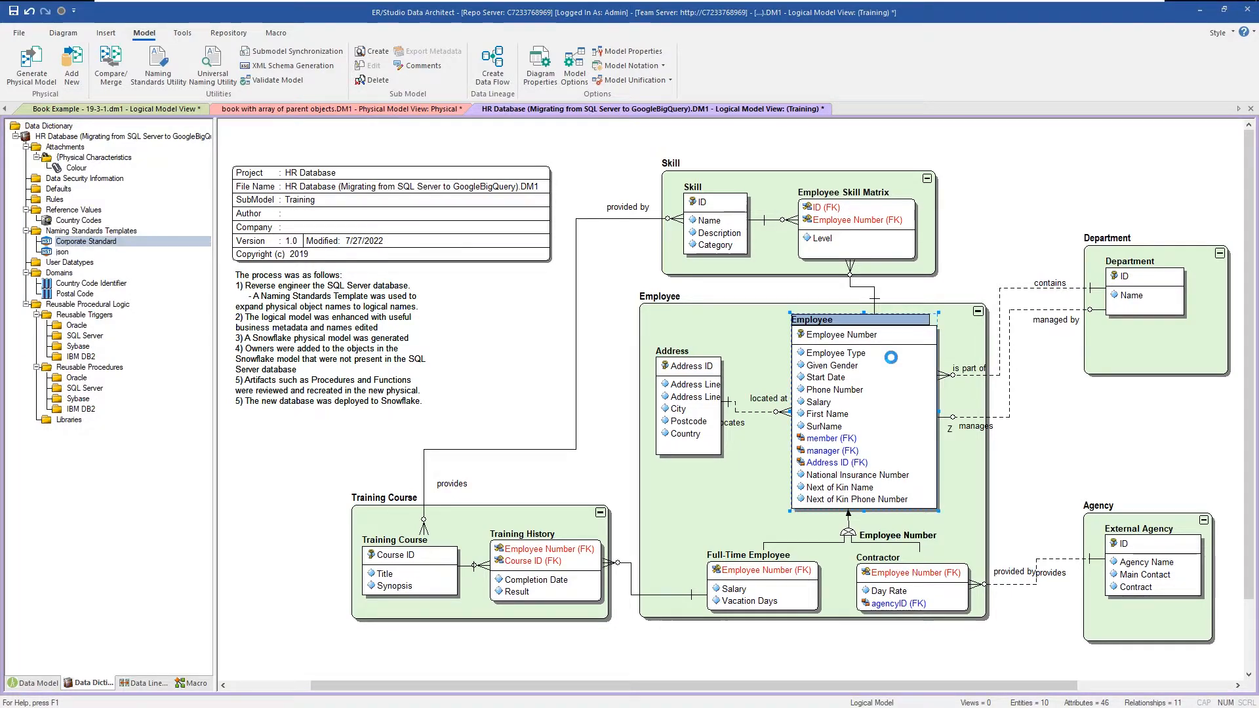
{"action": "double_click", "coordinate": [835, 318]}
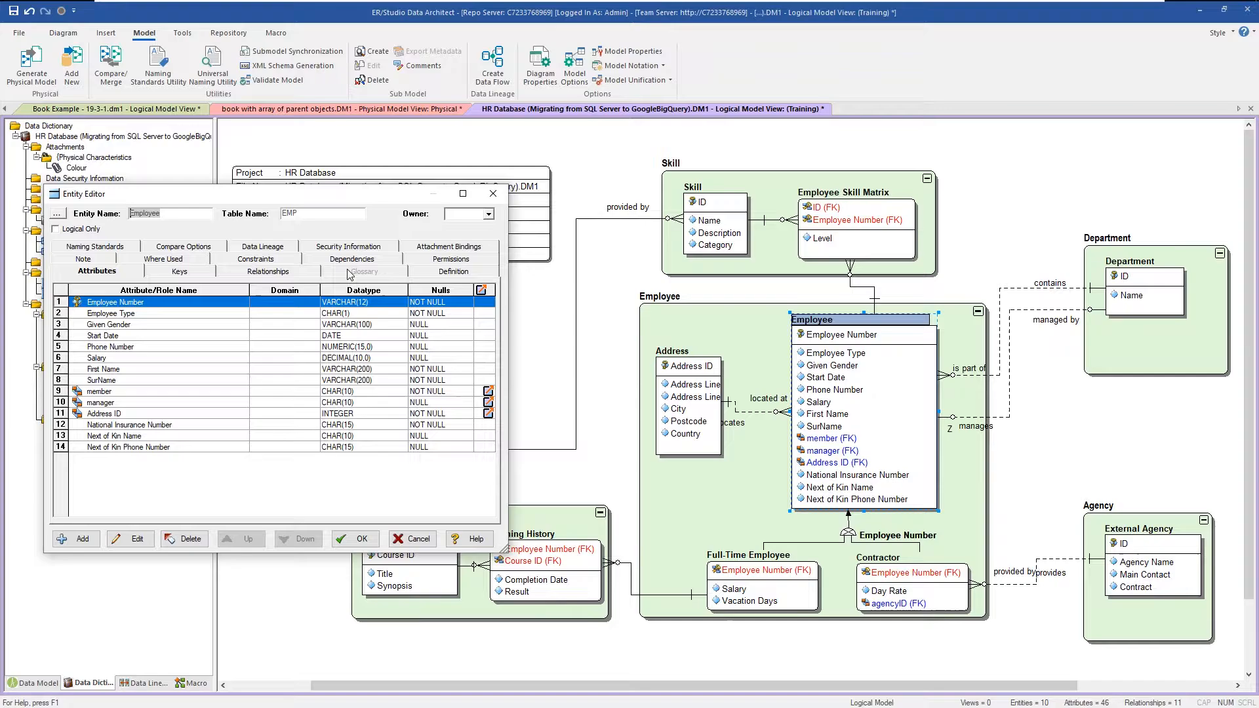
{"action": "mouse_move", "coordinate": [314, 239]}
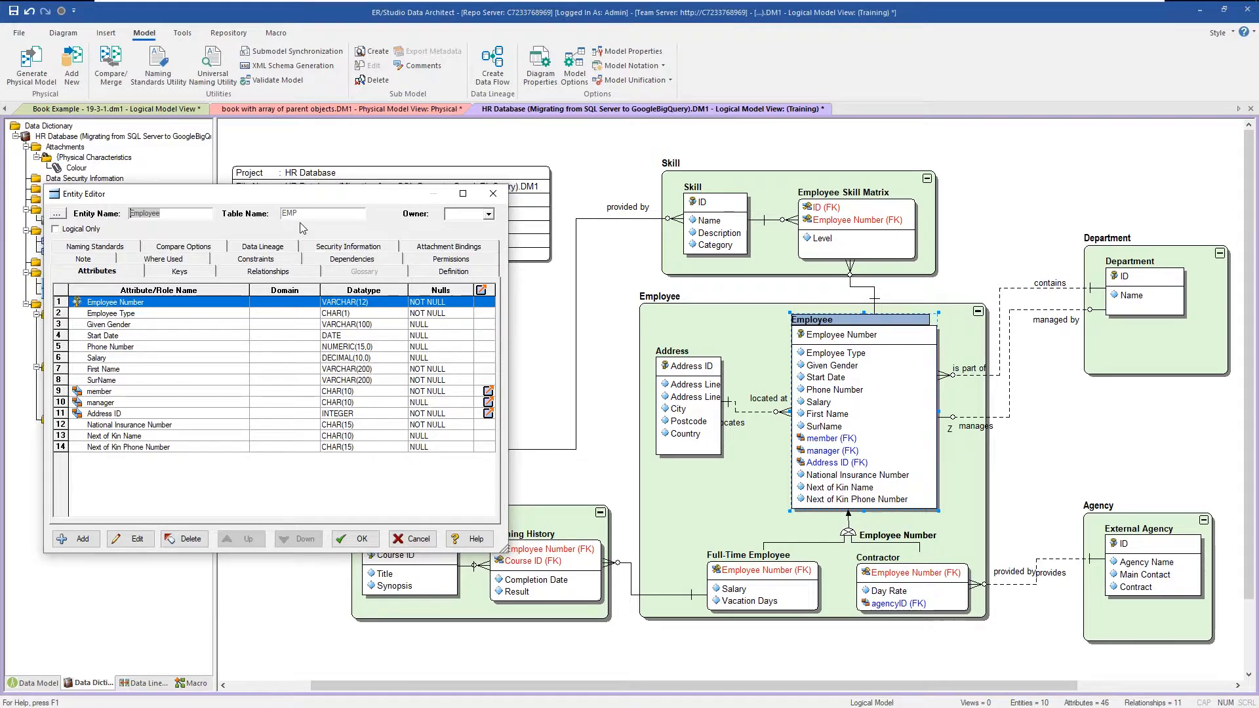
{"action": "mouse_move", "coordinate": [434, 525]}
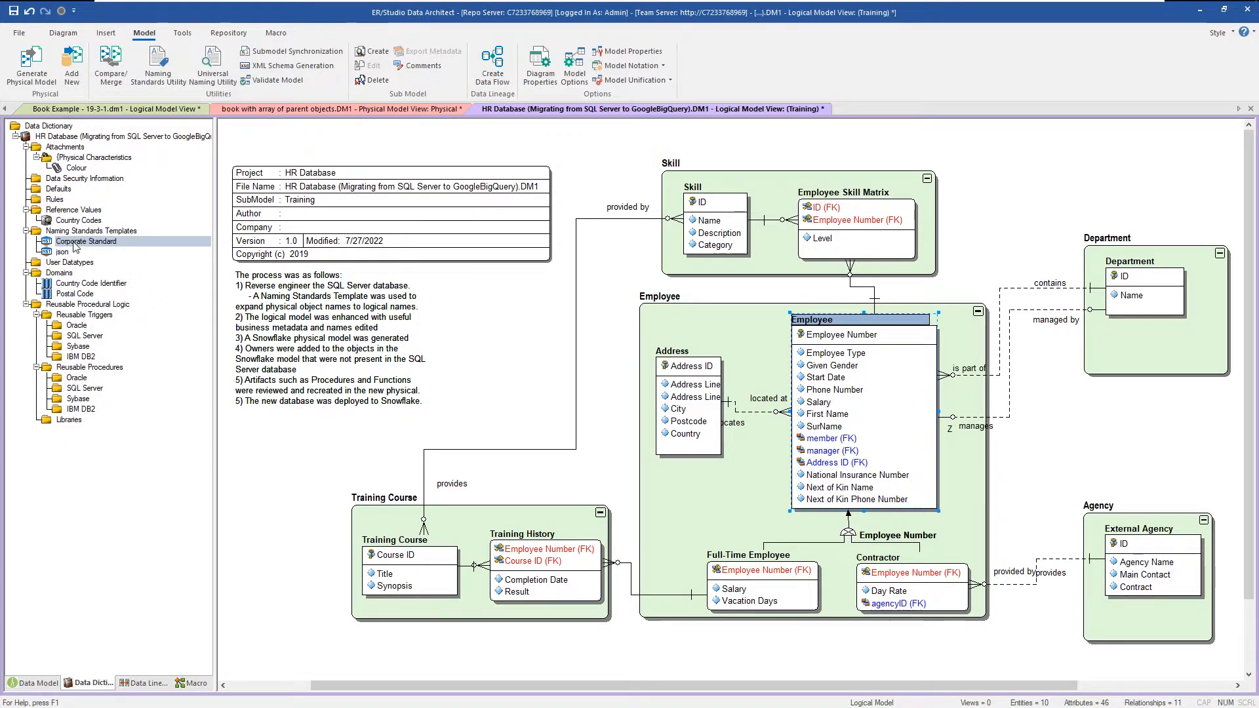
Step: In the Corporate Standard template, set physical Table Case to UpperCamel and show the abbreviation mappings
{"action": "double_click", "coordinate": [87, 241]}
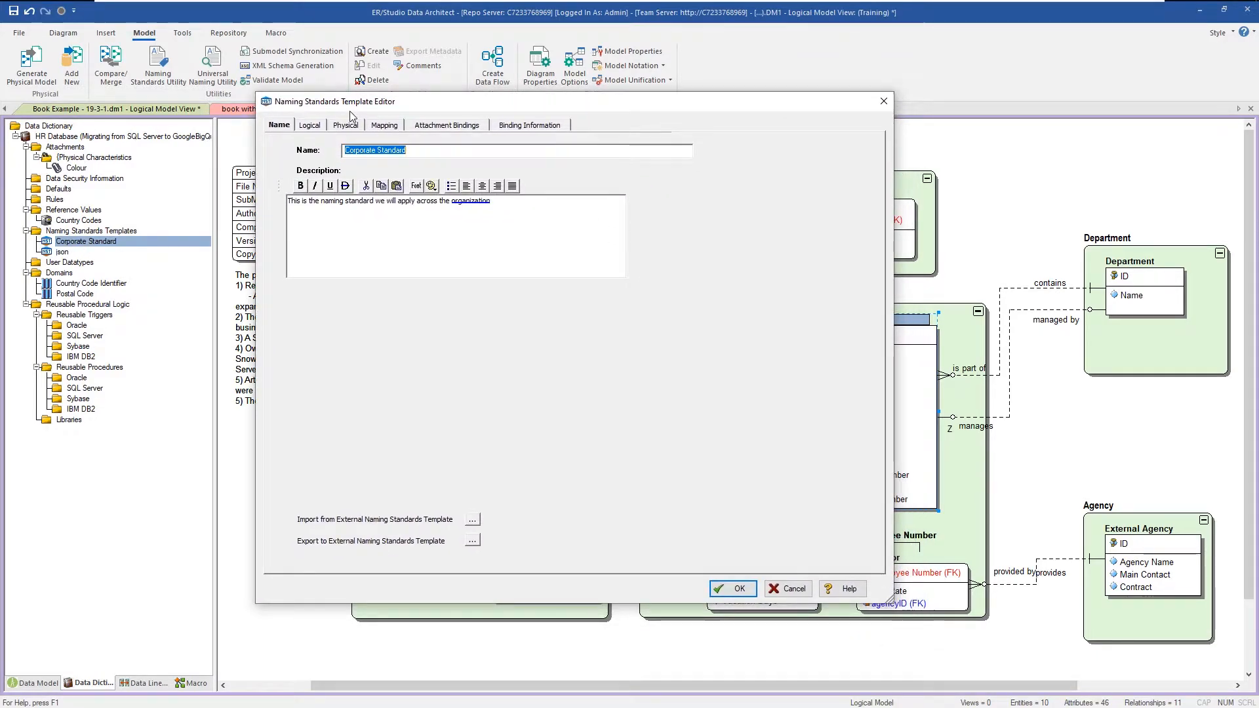
{"action": "left_click", "coordinate": [310, 125]}
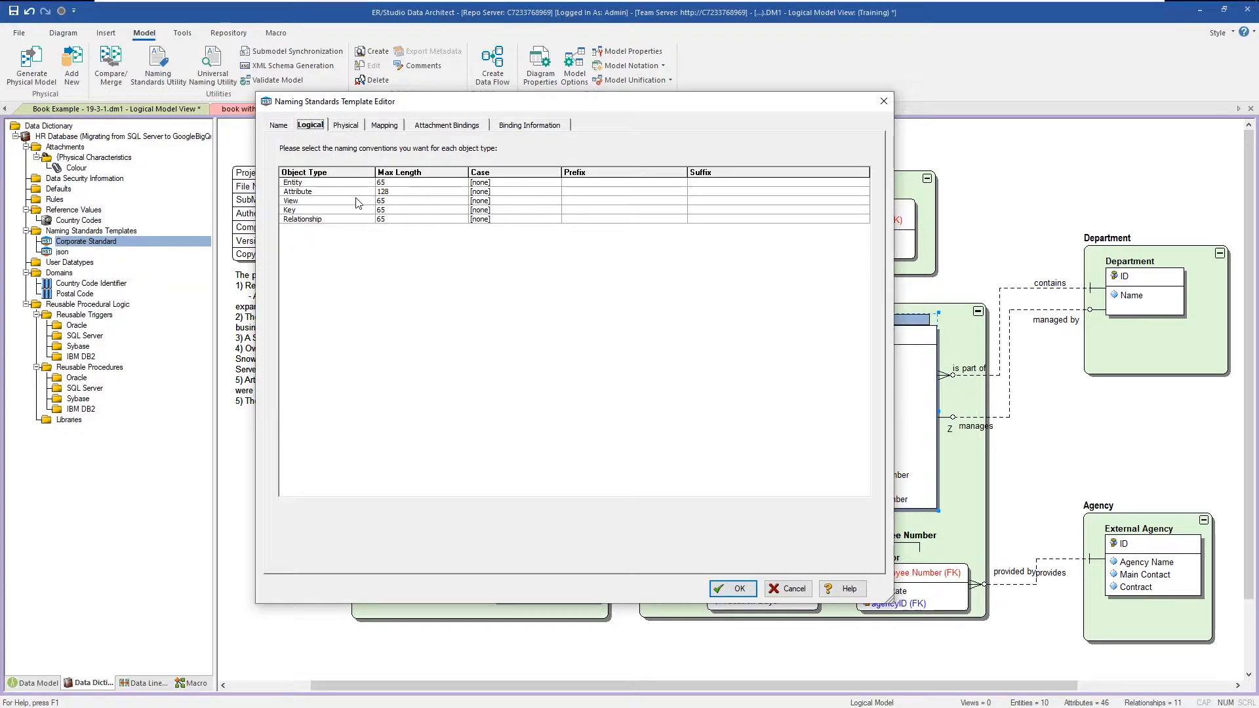
{"action": "left_click", "coordinate": [345, 126]}
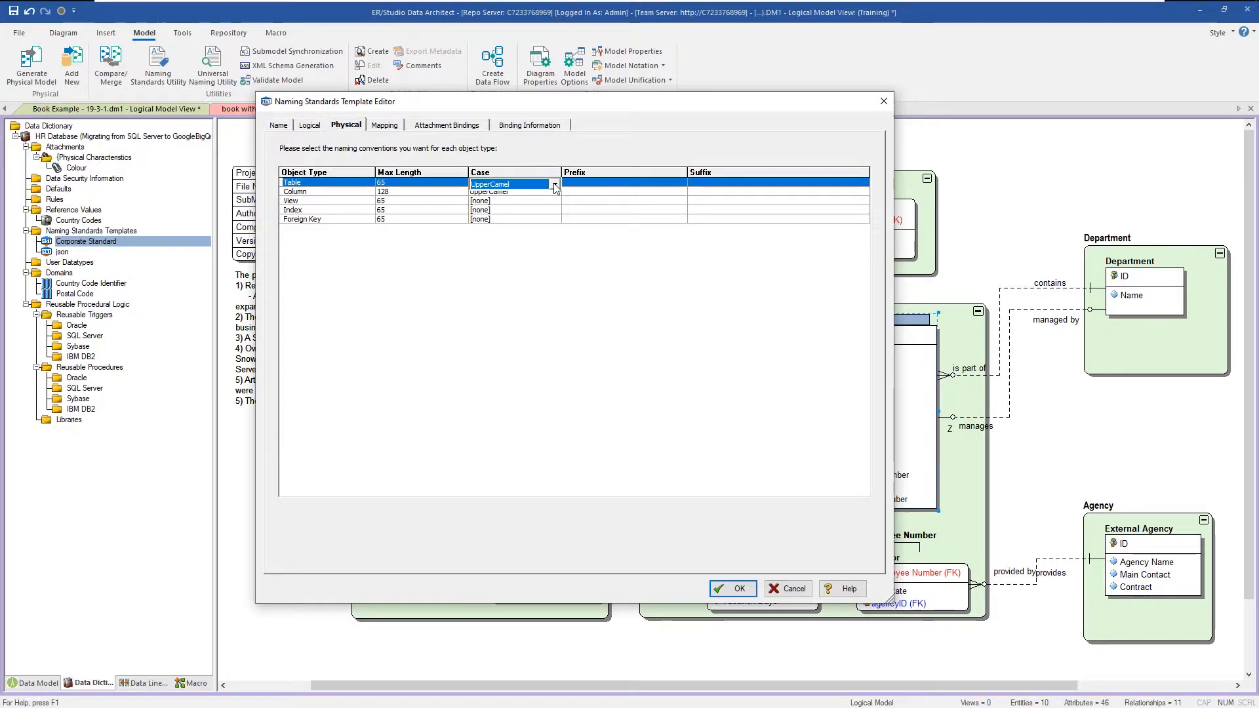
{"action": "left_click", "coordinate": [554, 183]}
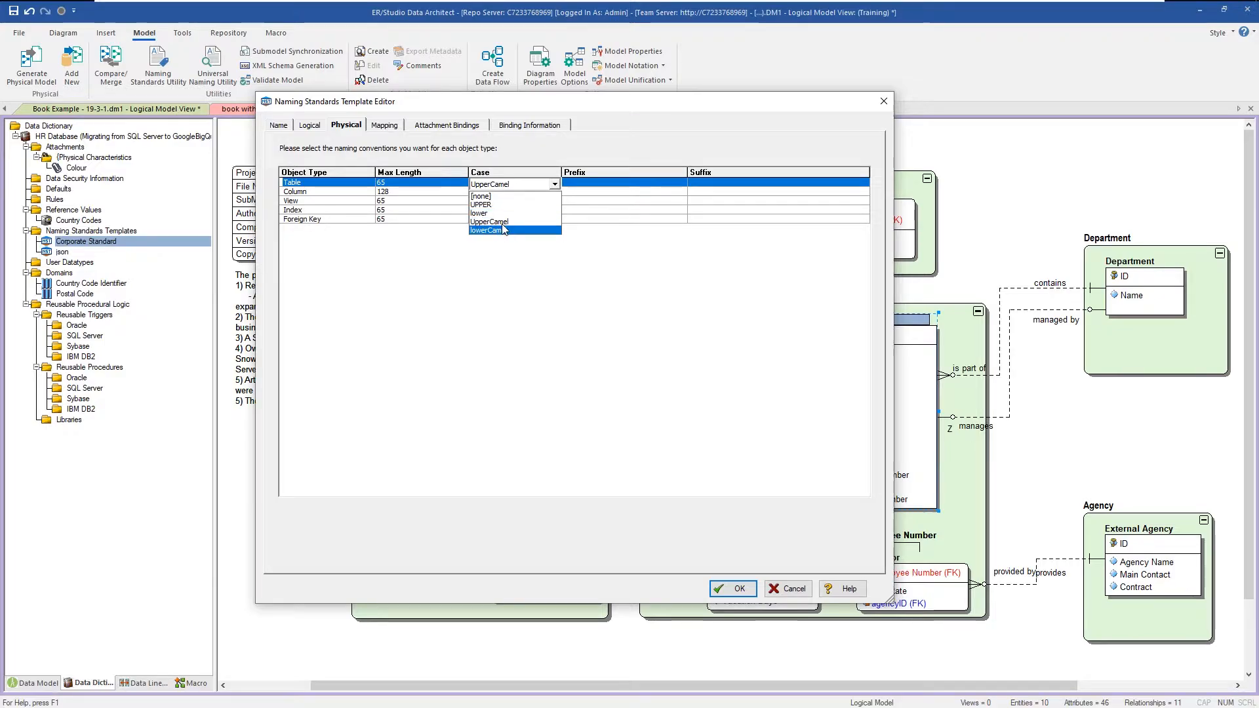
{"action": "left_click", "coordinate": [510, 184]}
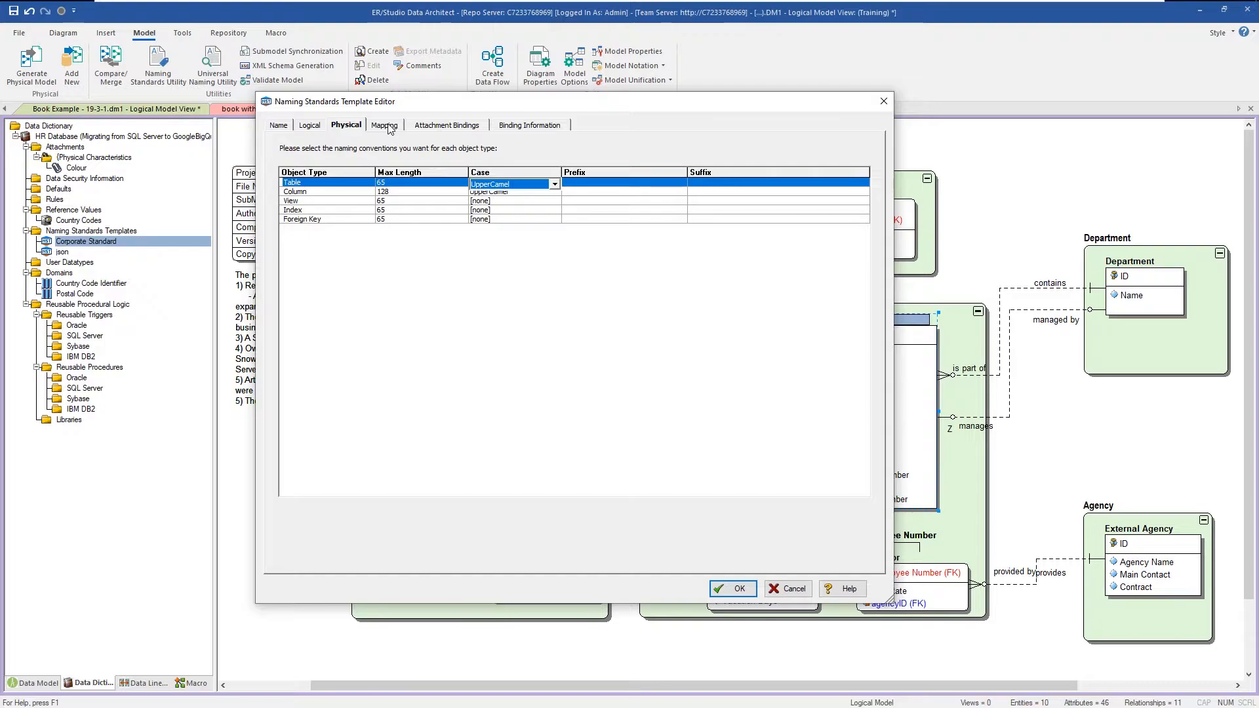
{"action": "left_click", "coordinate": [384, 125]}
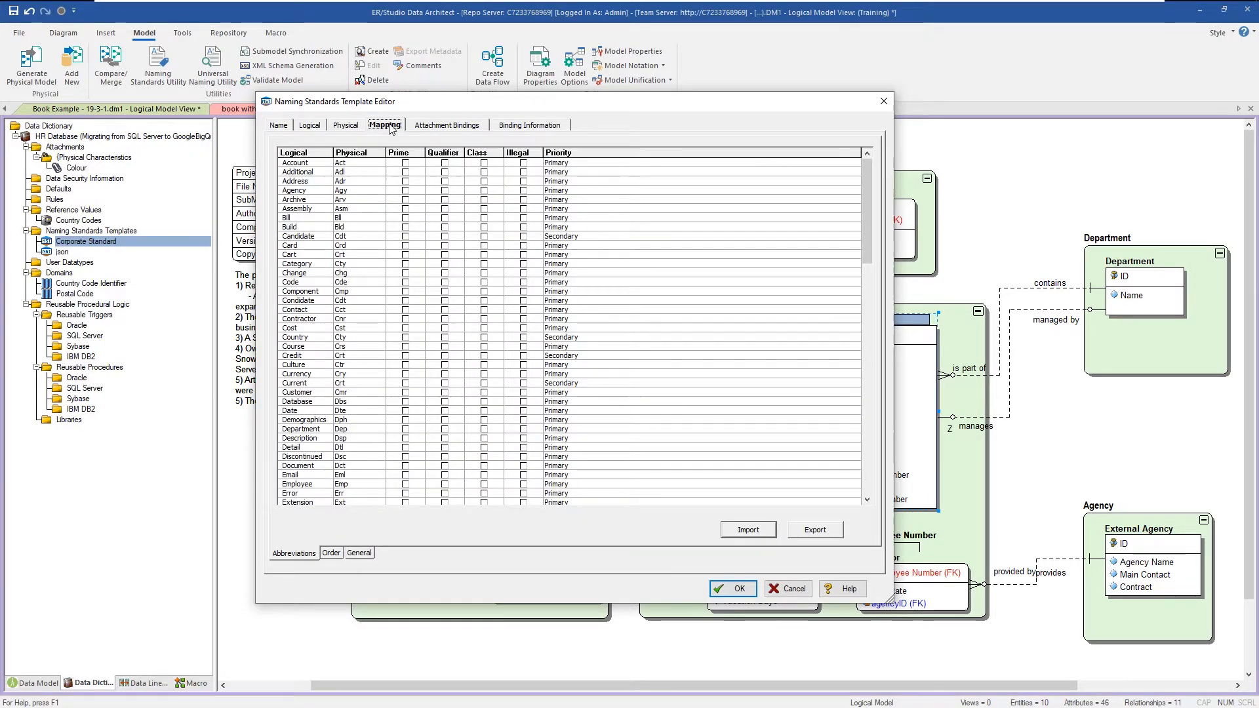
{"action": "mouse_move", "coordinate": [366, 133]}
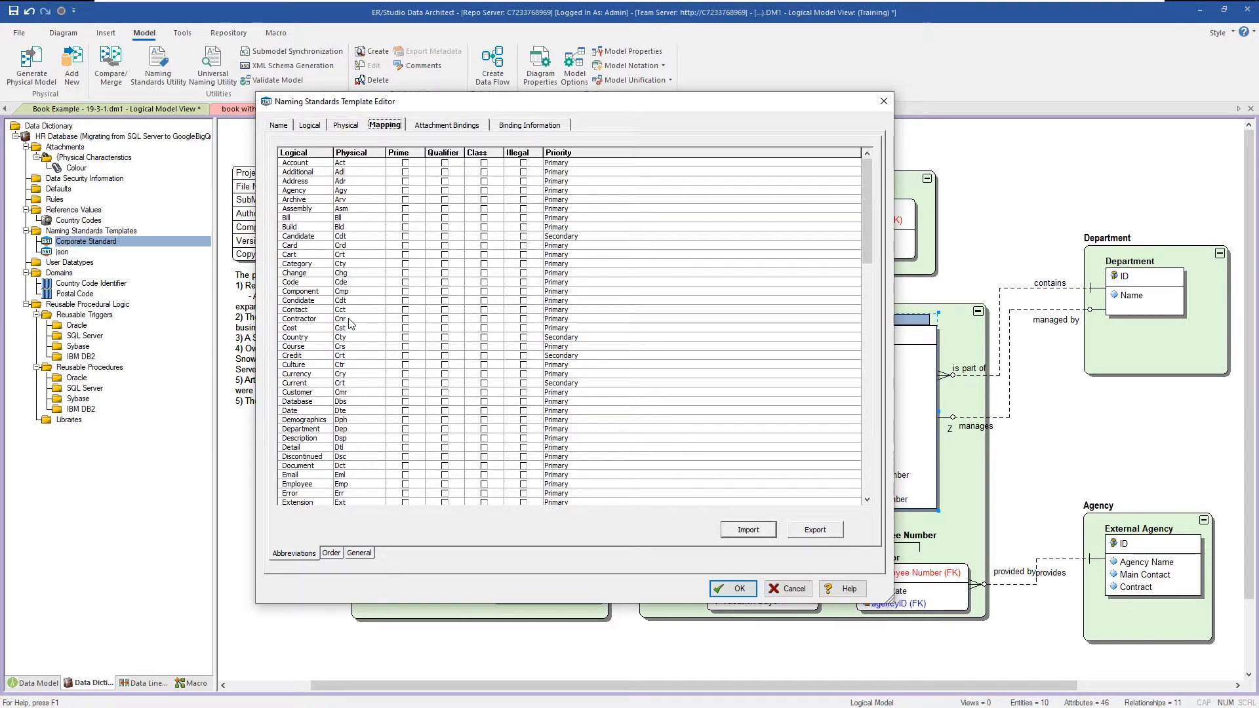
{"action": "mouse_move", "coordinate": [353, 203]}
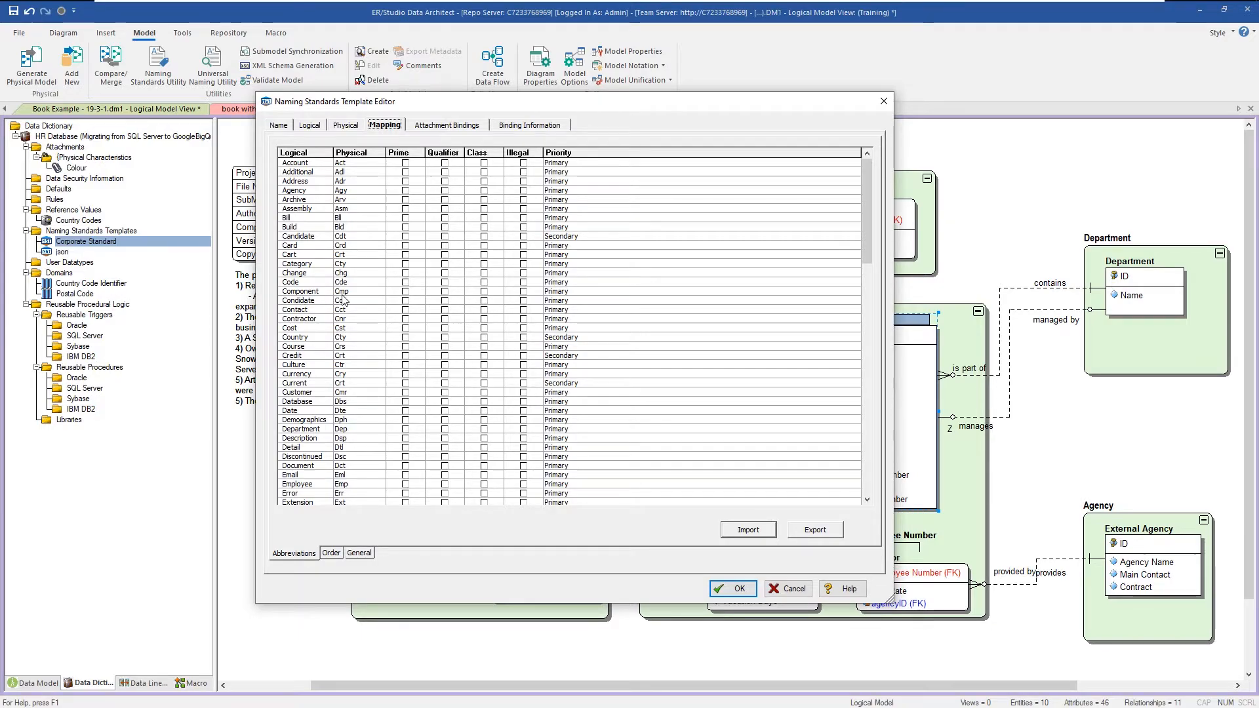
{"action": "mouse_move", "coordinate": [353, 328]}
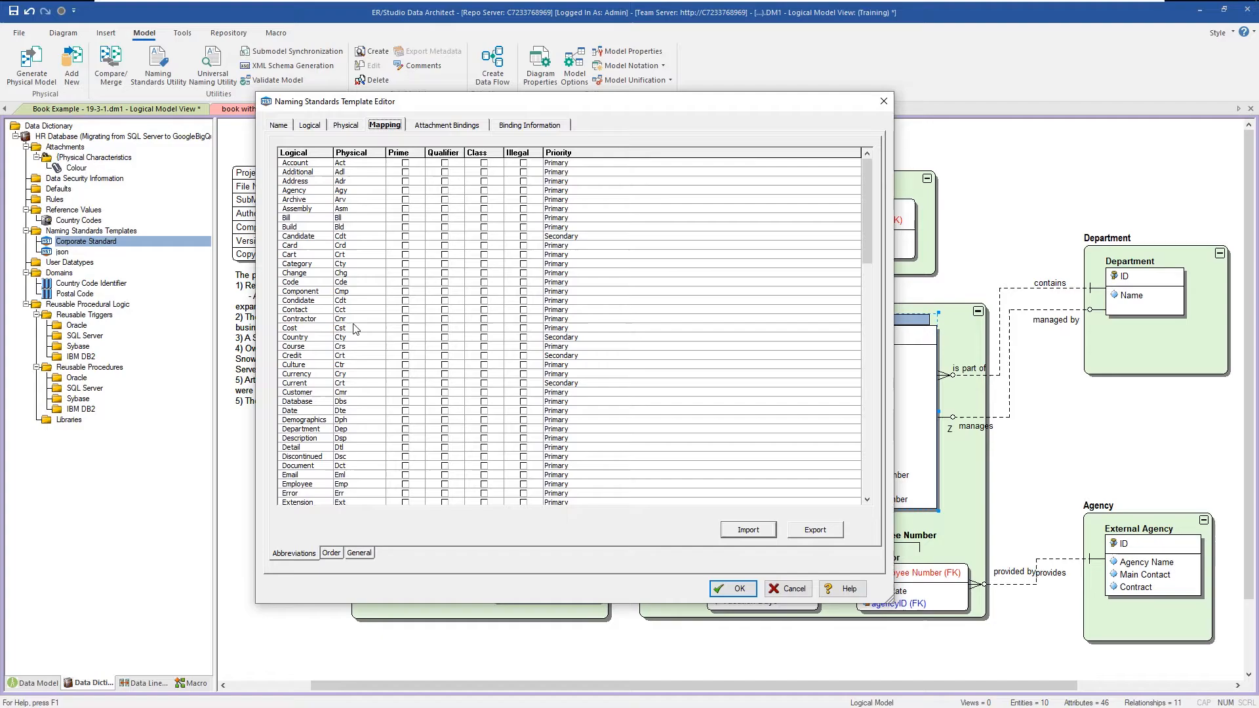
{"action": "mouse_move", "coordinate": [356, 311]}
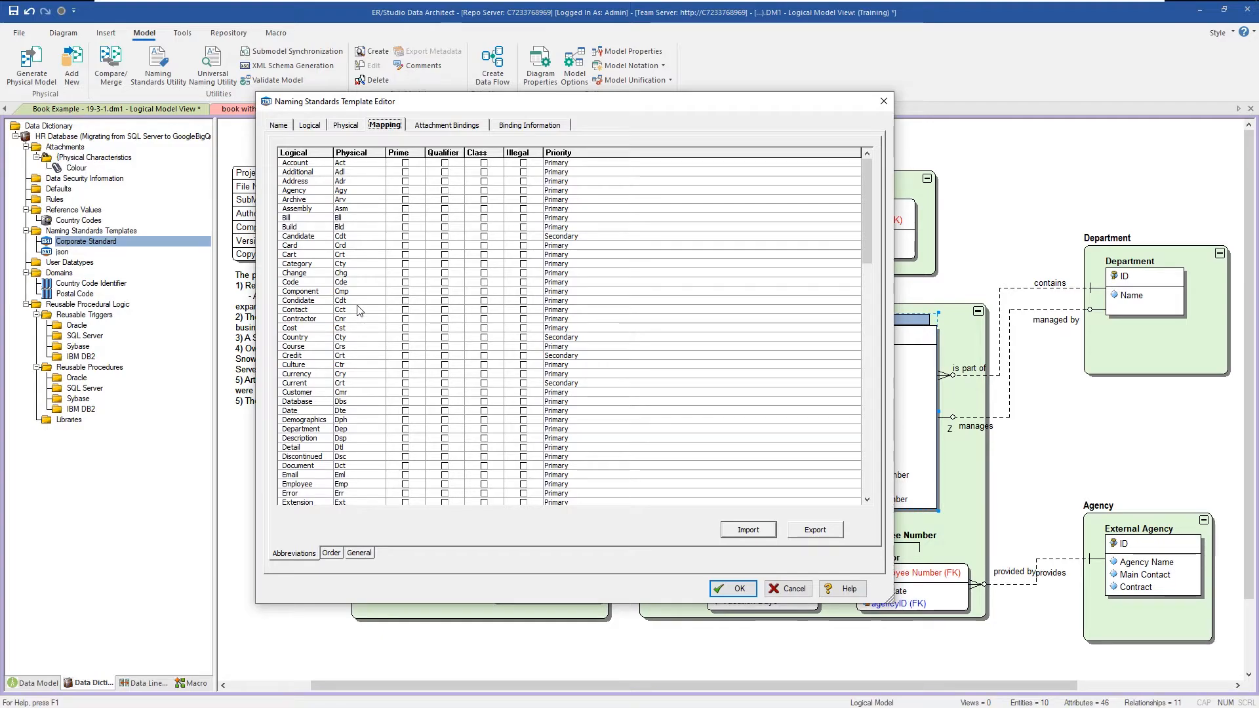
Step: Review the template's General delimiter rules, close the editor with OK, and launch the Naming Standards Utility
{"action": "left_click", "coordinate": [359, 553]}
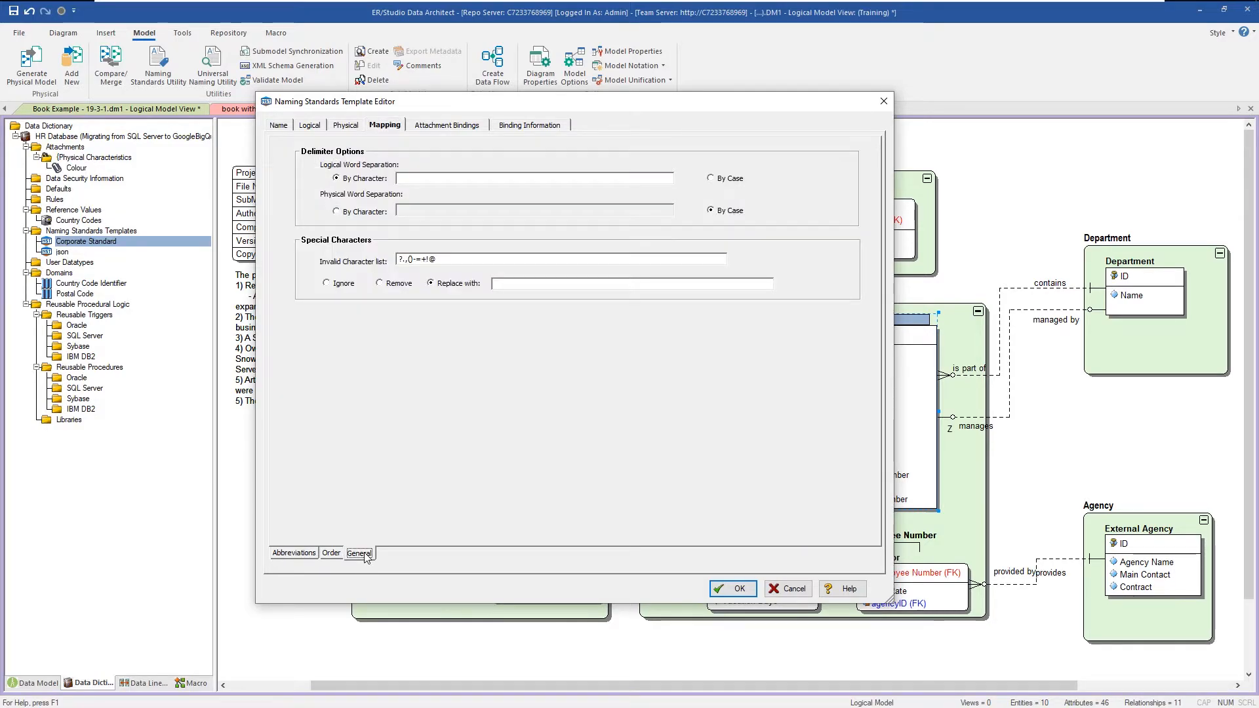
{"action": "left_click", "coordinate": [360, 552]}
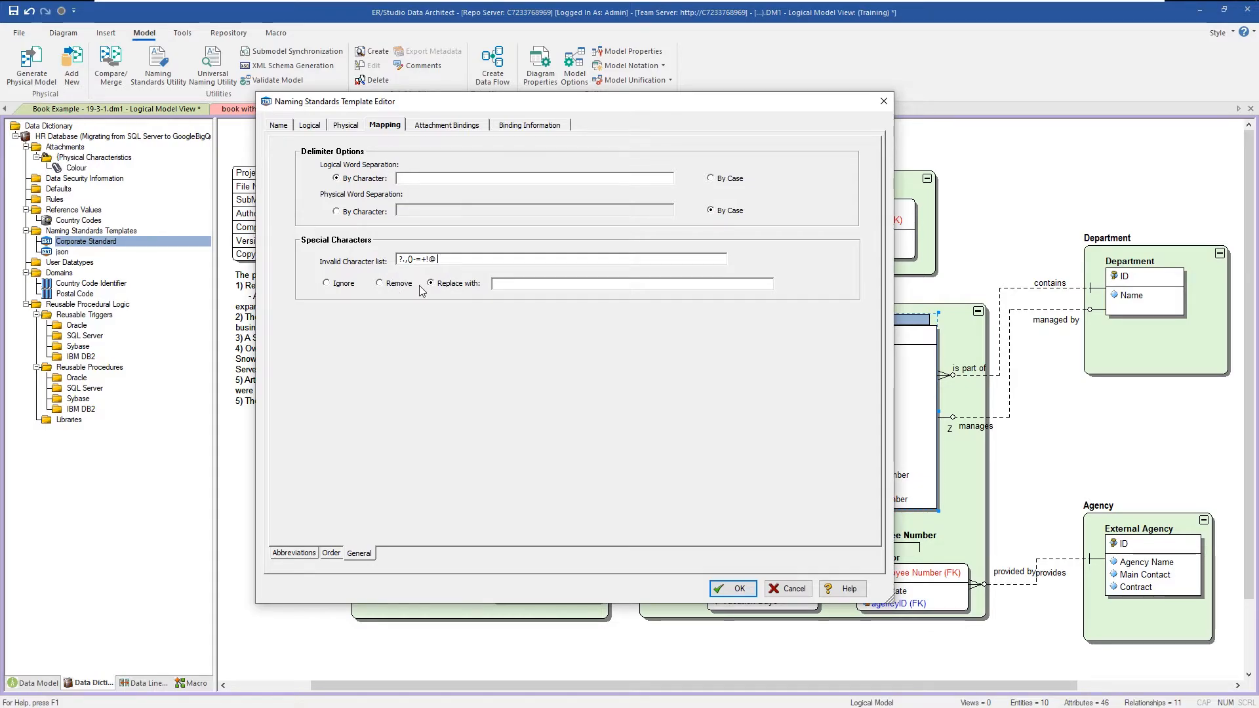
{"action": "left_click", "coordinate": [379, 283]}
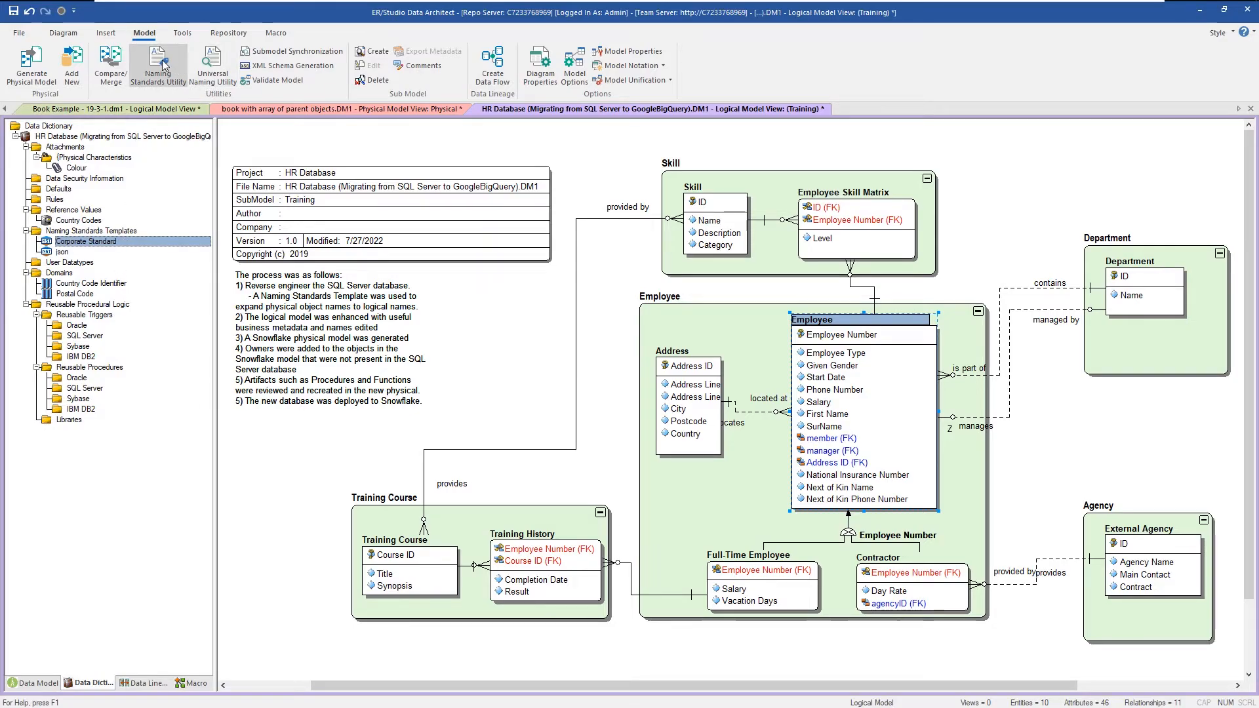
{"action": "left_click", "coordinate": [157, 63]}
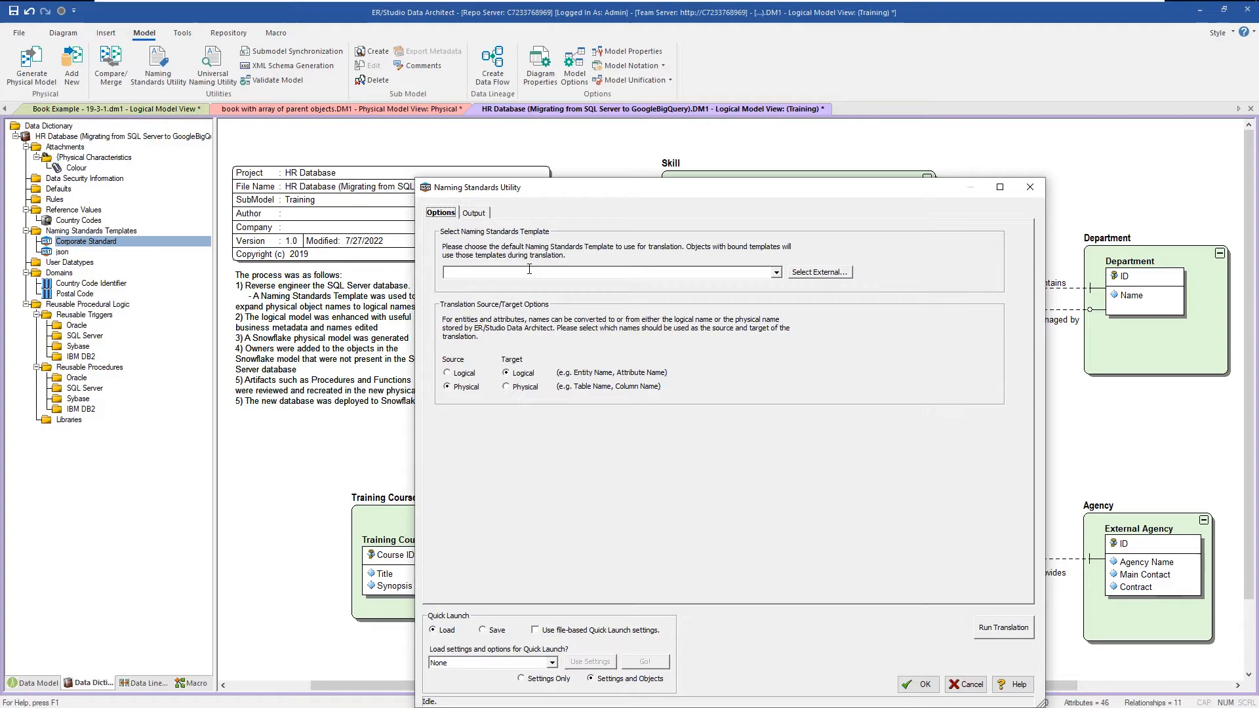
Step: Choose Corporate Standard, include all logical objects plus Department, and apply the translated names
{"action": "left_click", "coordinate": [773, 272]}
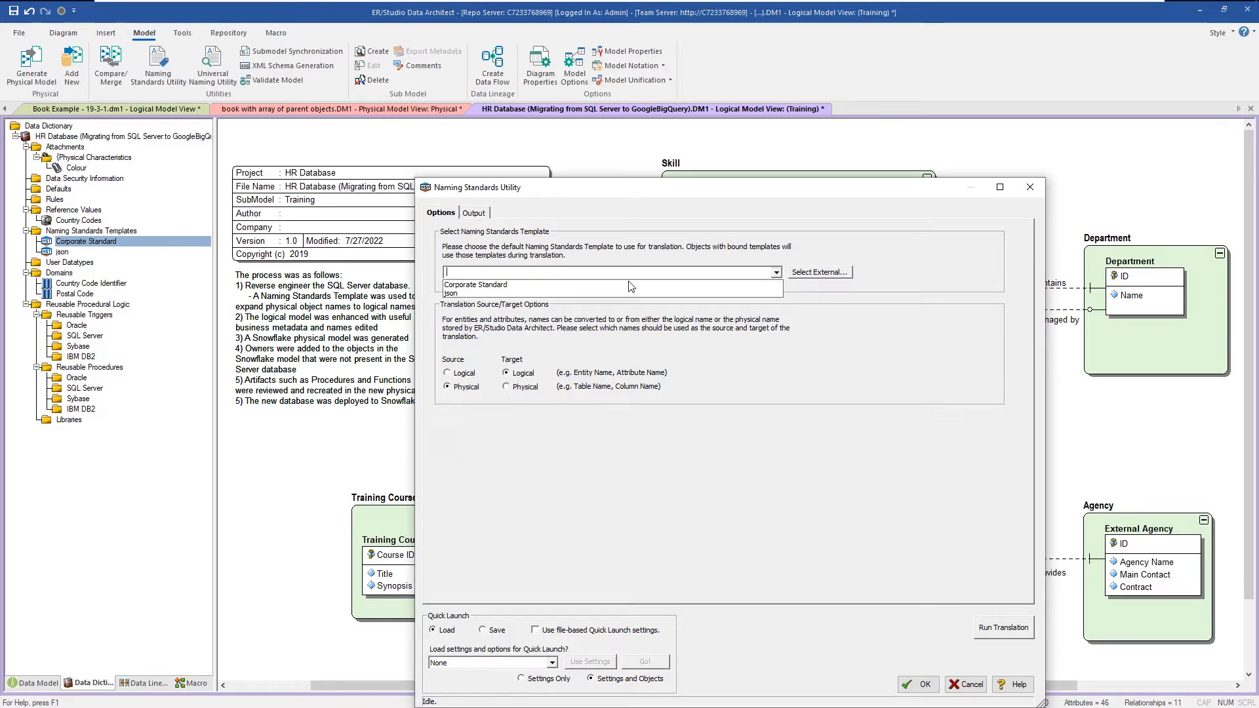
{"action": "left_click", "coordinate": [474, 285]}
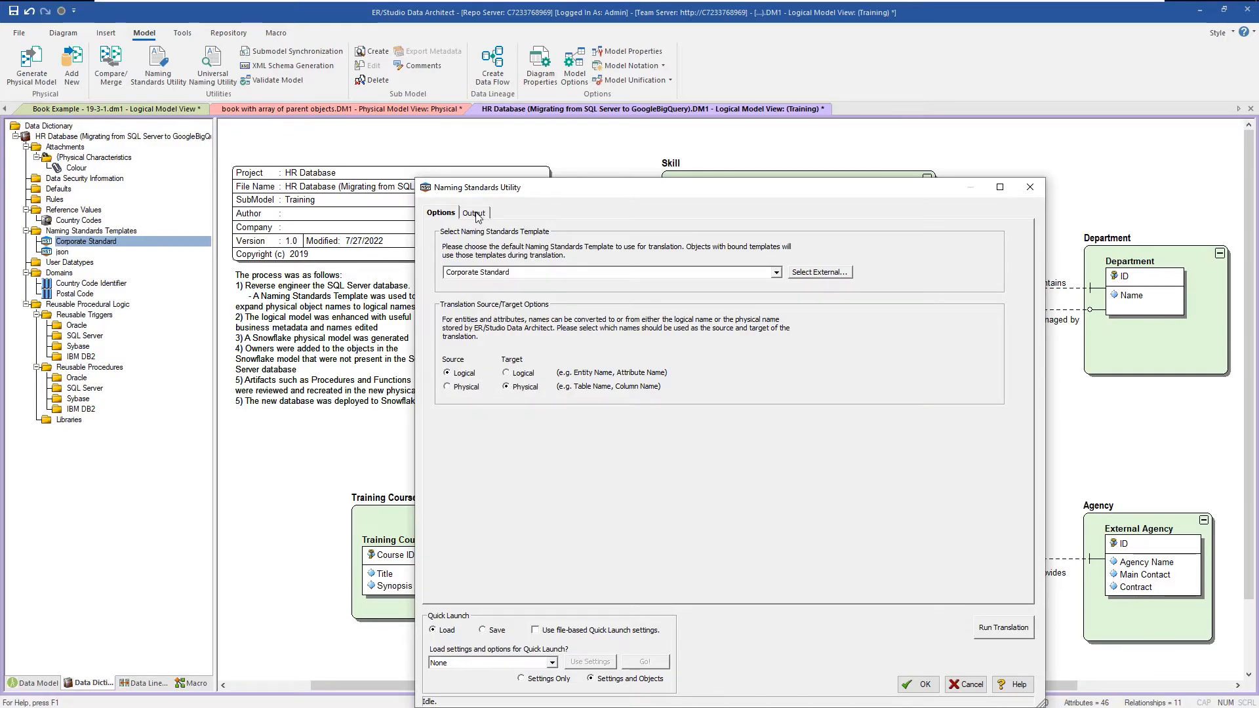
{"action": "left_click", "coordinate": [473, 213]}
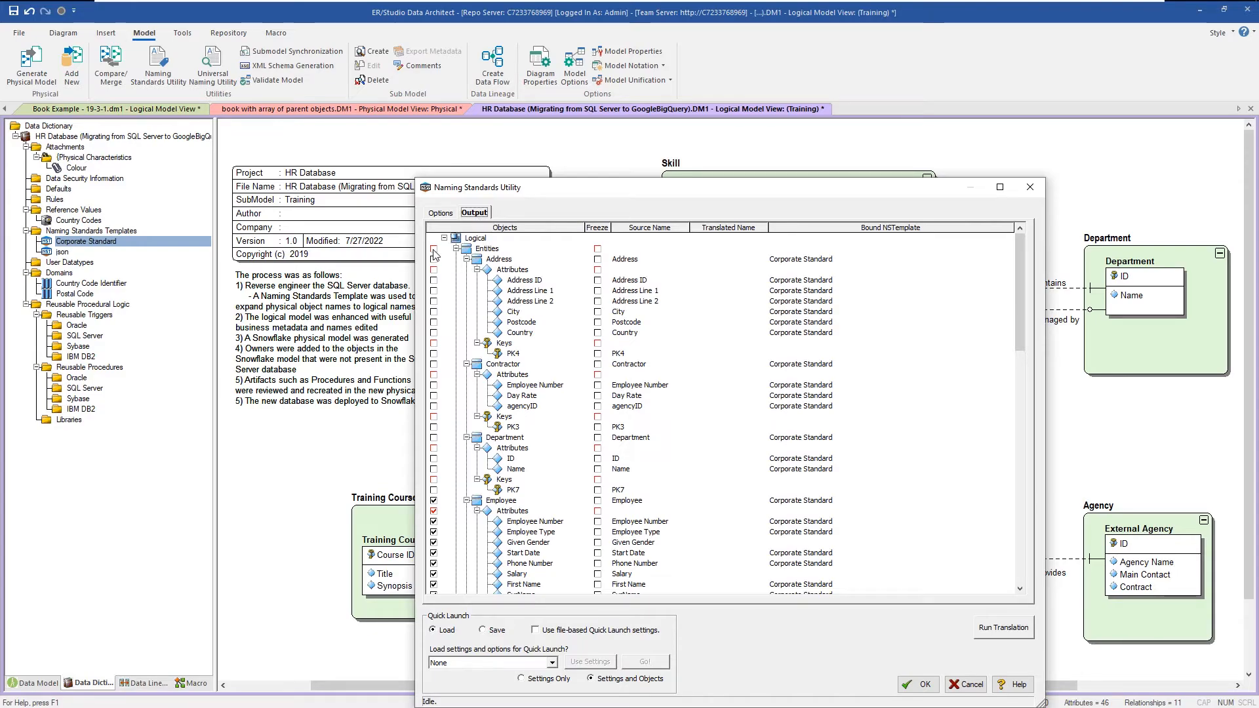
{"action": "left_click", "coordinate": [433, 248]}
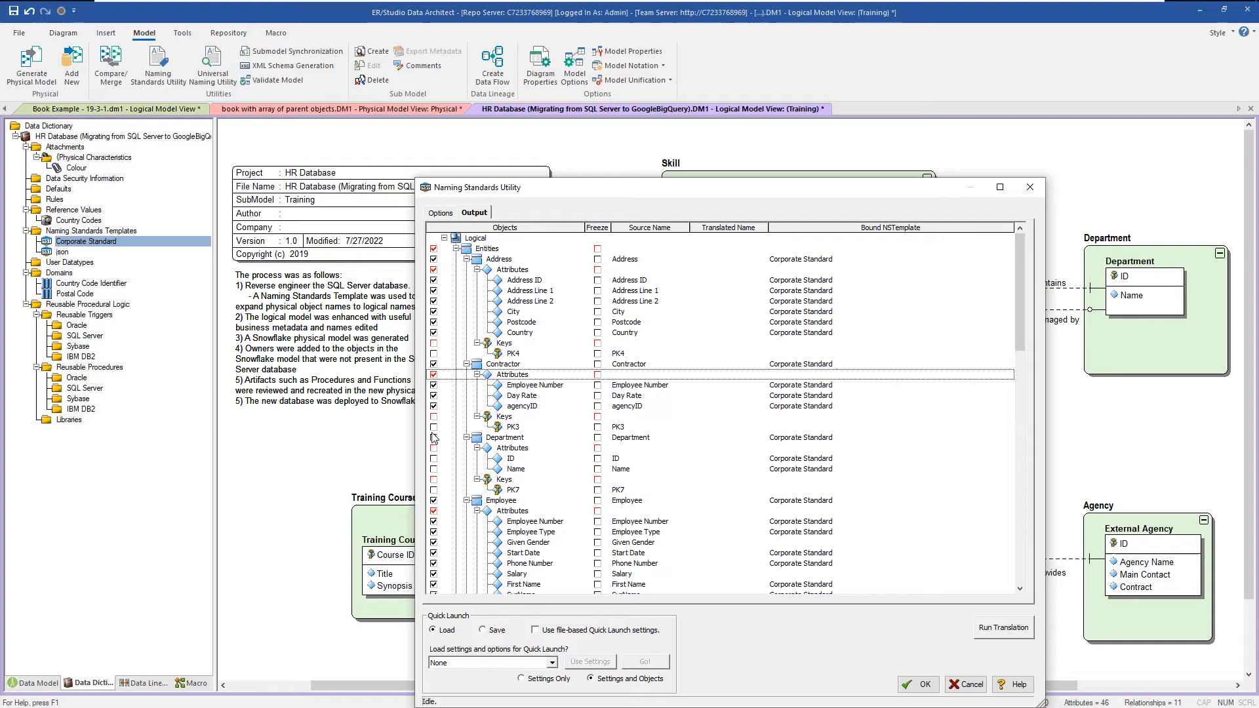
{"action": "left_click", "coordinate": [1003, 628]}
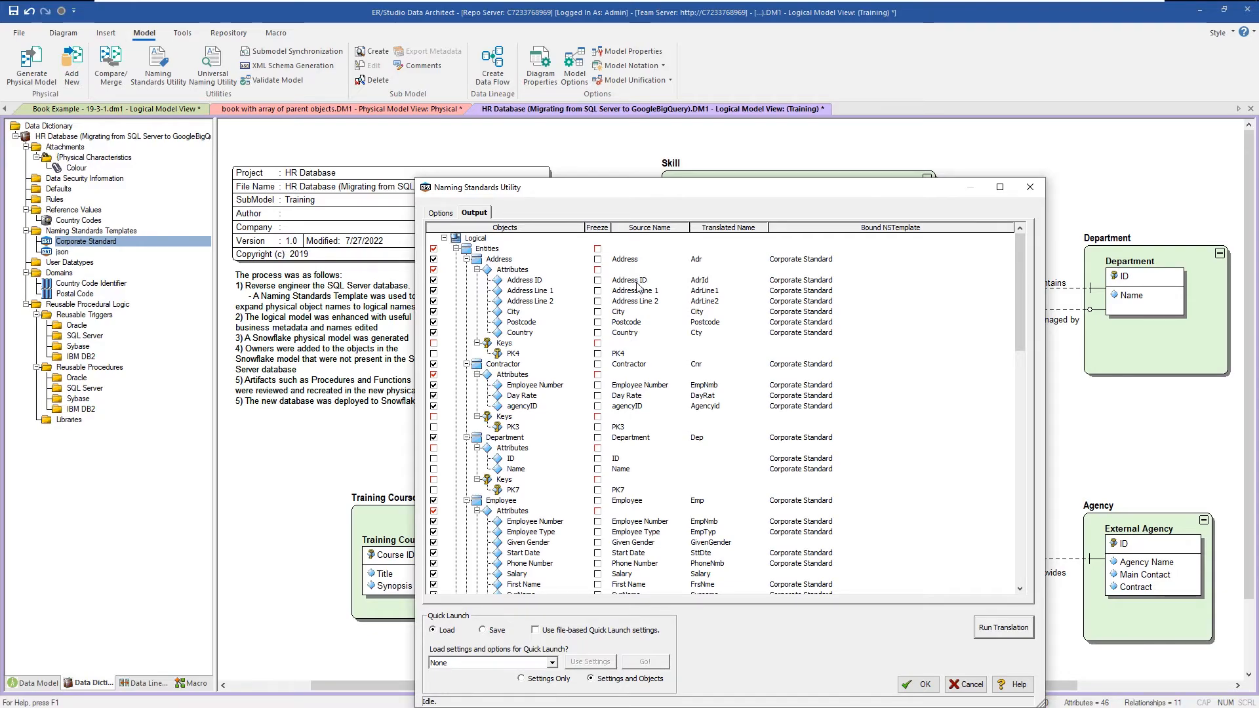
{"action": "mouse_move", "coordinate": [707, 289]}
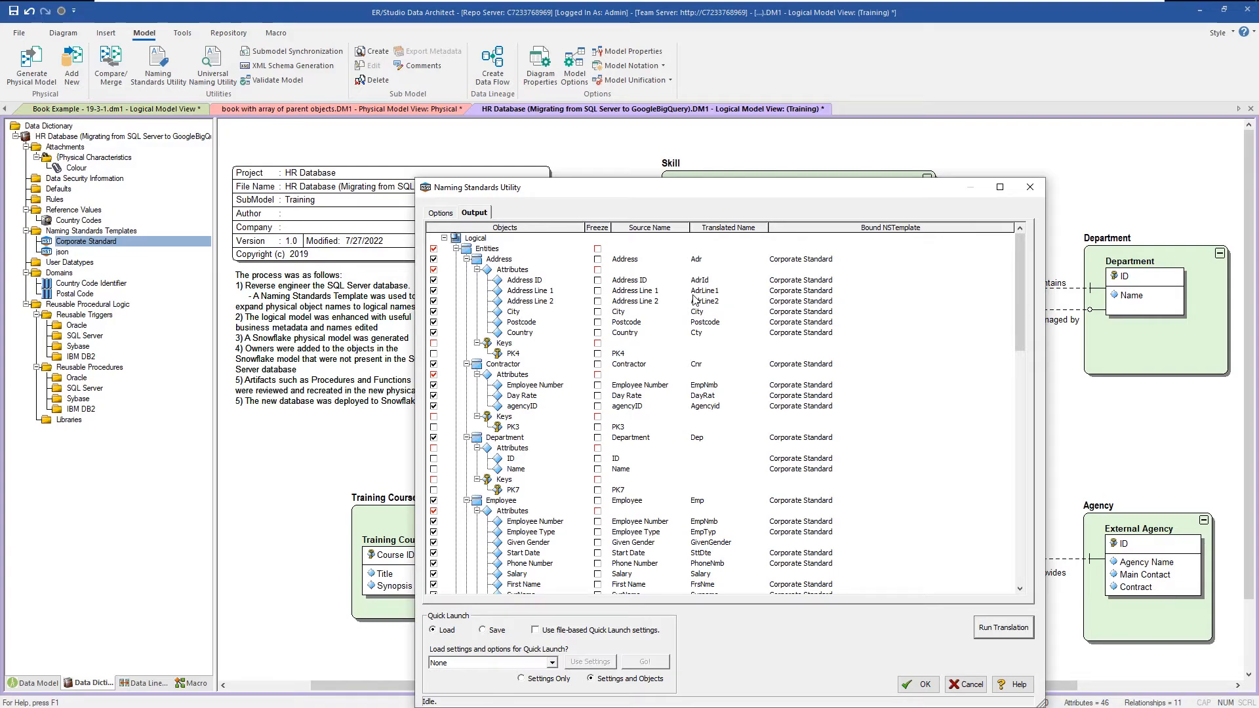
{"action": "mouse_move", "coordinate": [715, 299]}
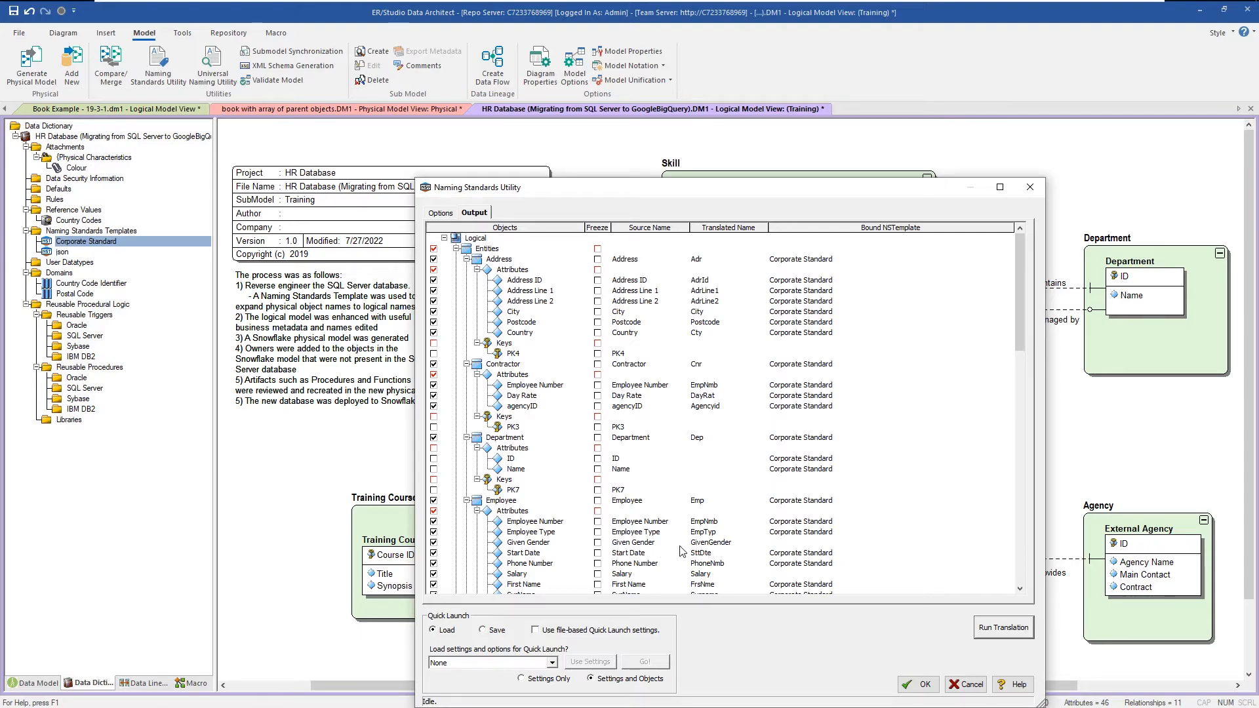
{"action": "mouse_move", "coordinate": [729, 552]}
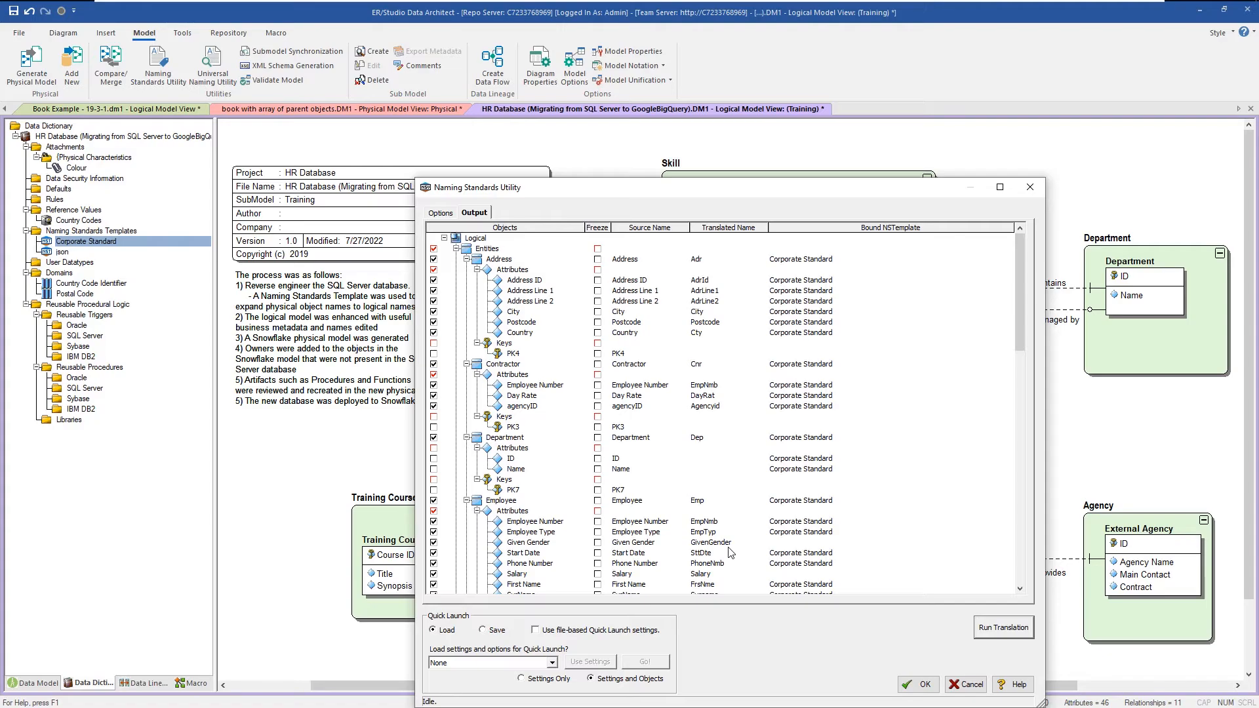
{"action": "mouse_move", "coordinate": [786, 193]}
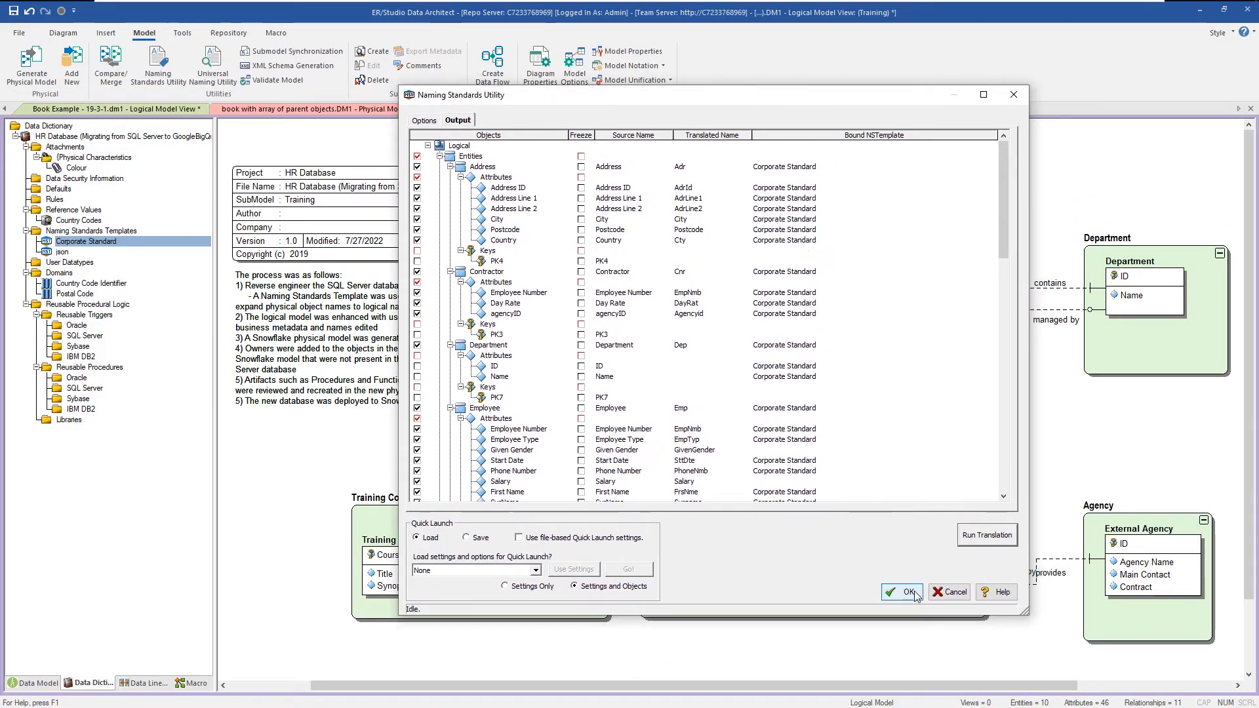
{"action": "left_click", "coordinate": [899, 591]}
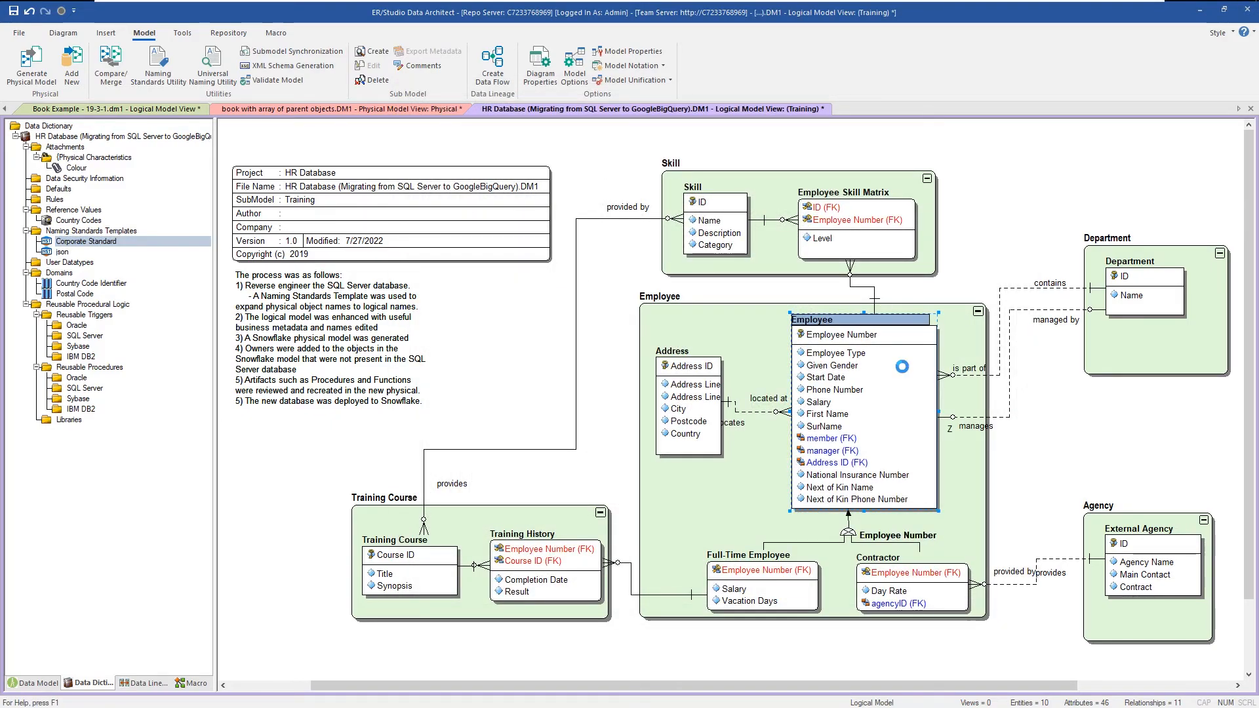
Step: Reopen the Employee entity (table Emp) and show Given Gender's detail with column name GivenGender
{"action": "double_click", "coordinate": [813, 319]}
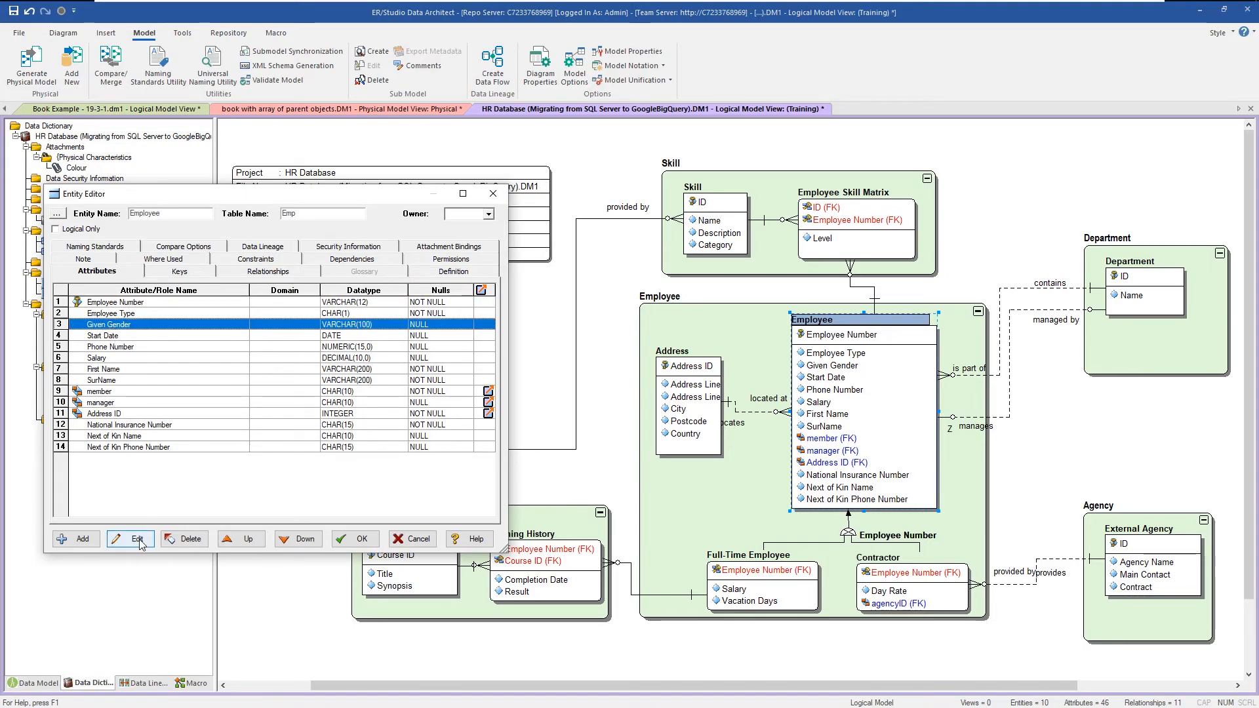
{"action": "left_click", "coordinate": [130, 538]}
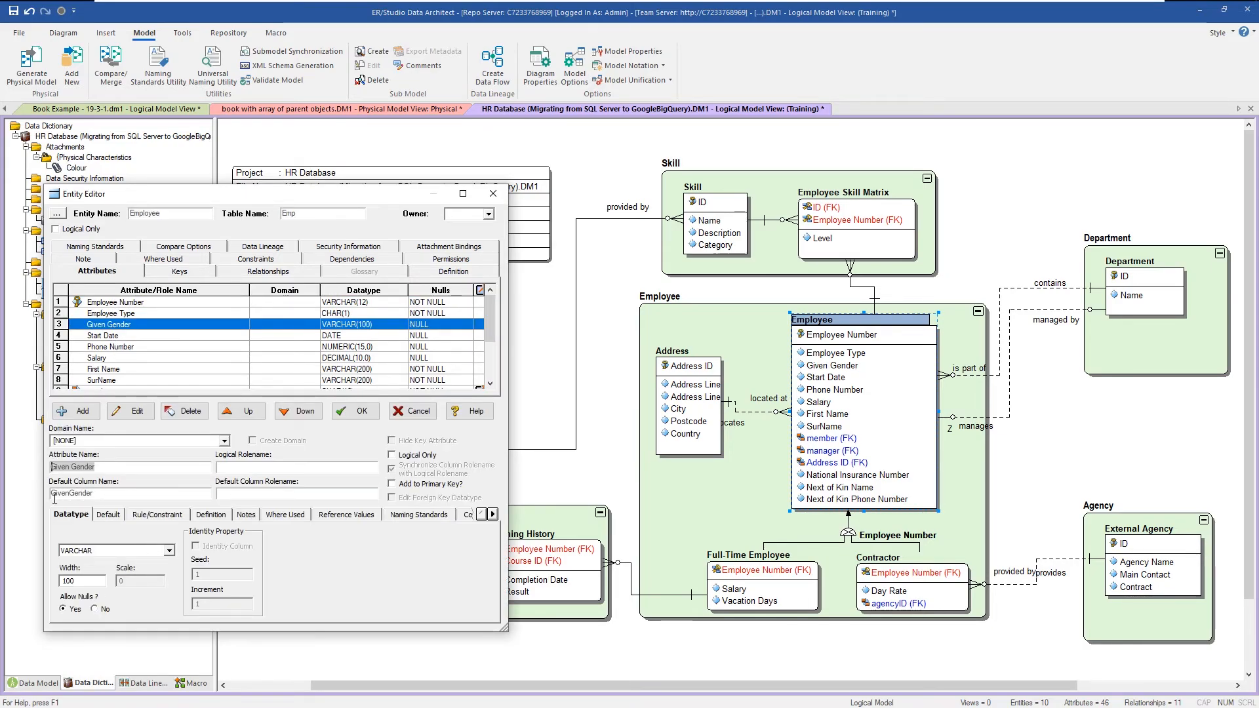